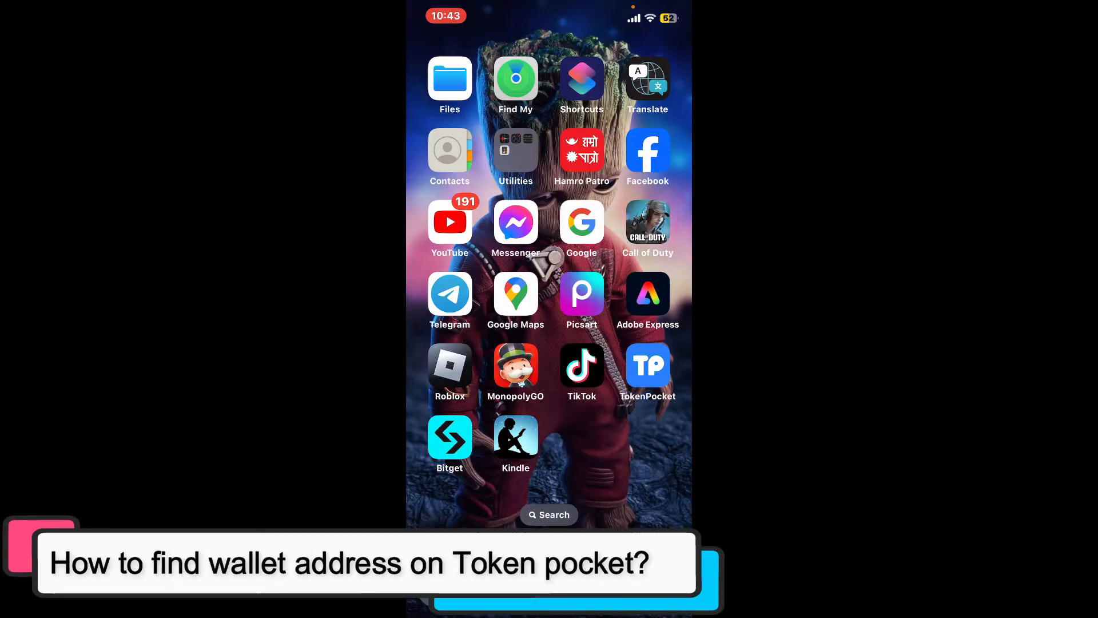
- Launch TokenPocket to the BTC-1 wallet's asset overview with zero balance
{"action": "left_click", "coordinate": [647, 366]}
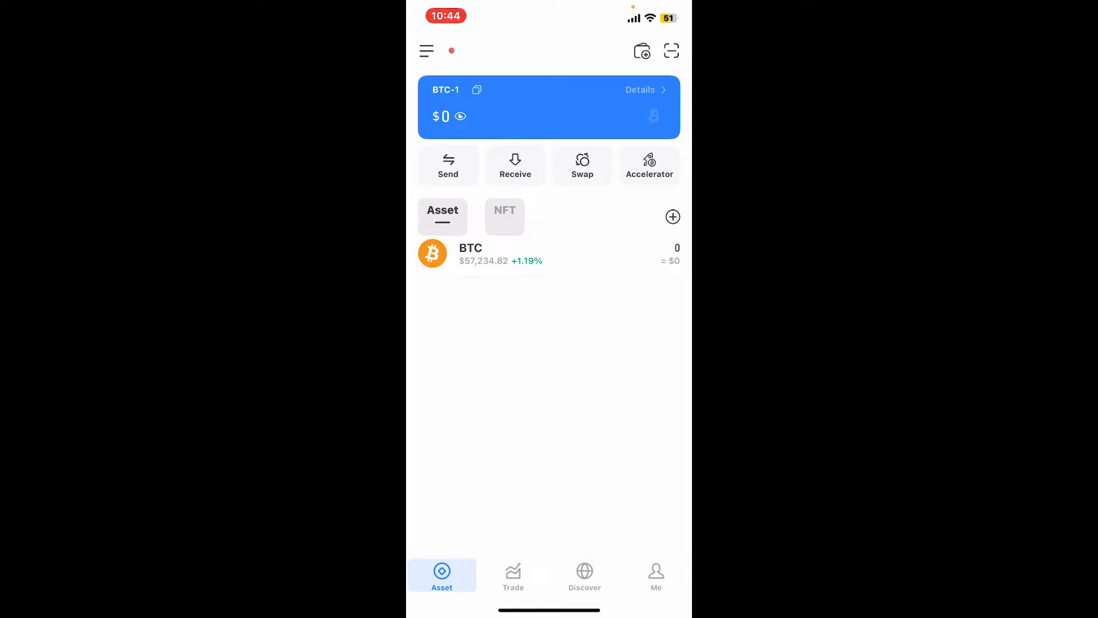
- Go to the BTC details page and dismiss the New Feature popup with Understood
{"action": "left_click", "coordinate": [480, 253]}
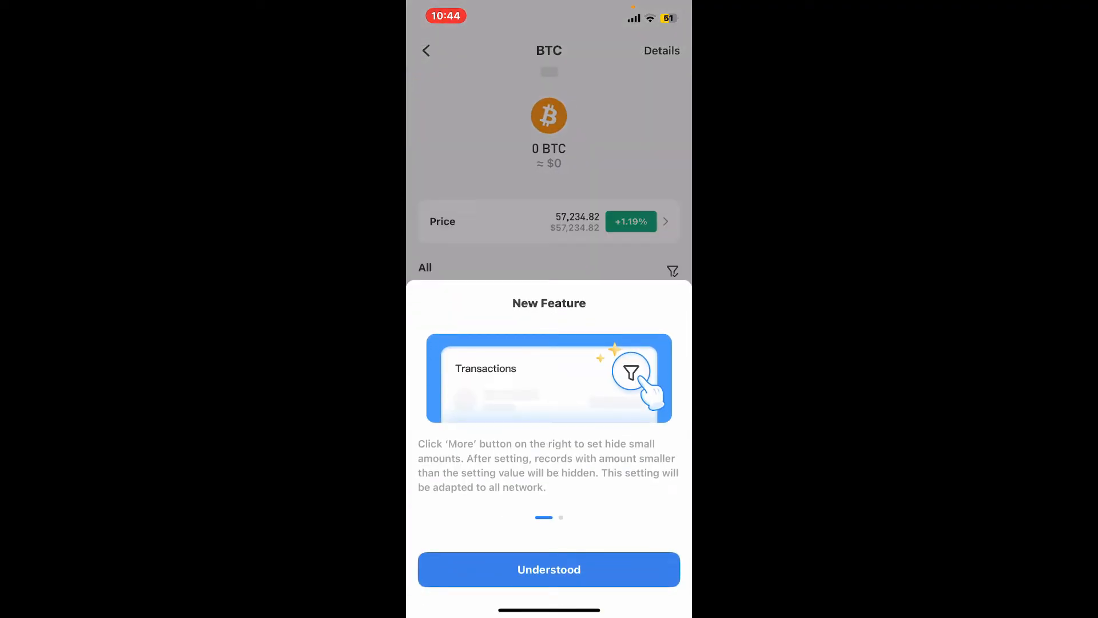
{"action": "left_click", "coordinate": [549, 570]}
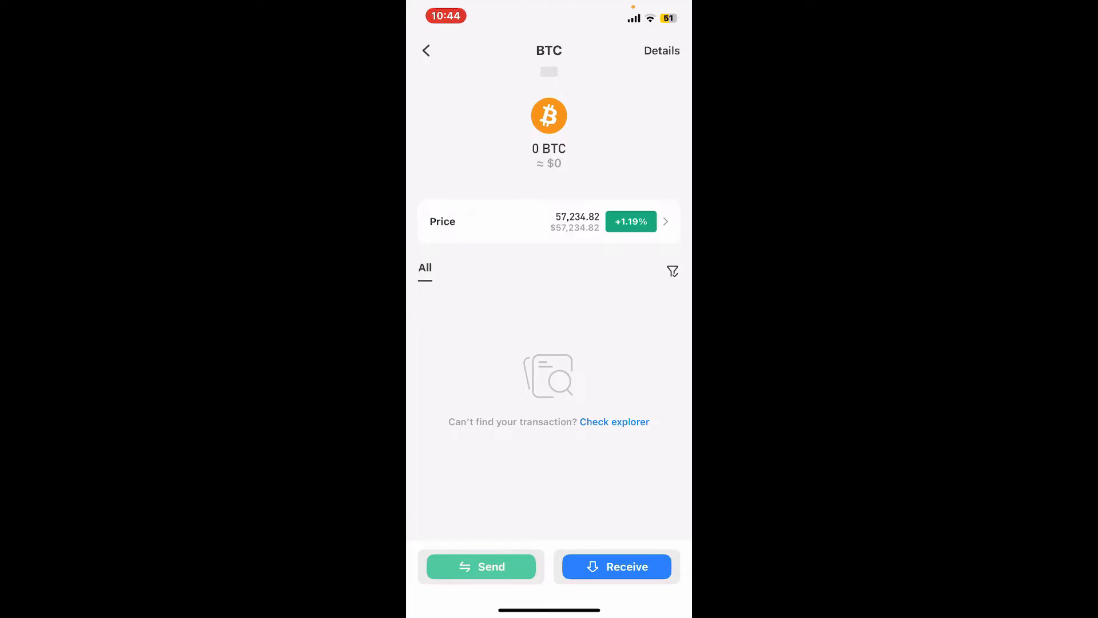
- Show the BTC receiving address with QR code, copy it, confirm the Warm Tips warning, and leave
{"action": "left_click", "coordinate": [616, 567]}
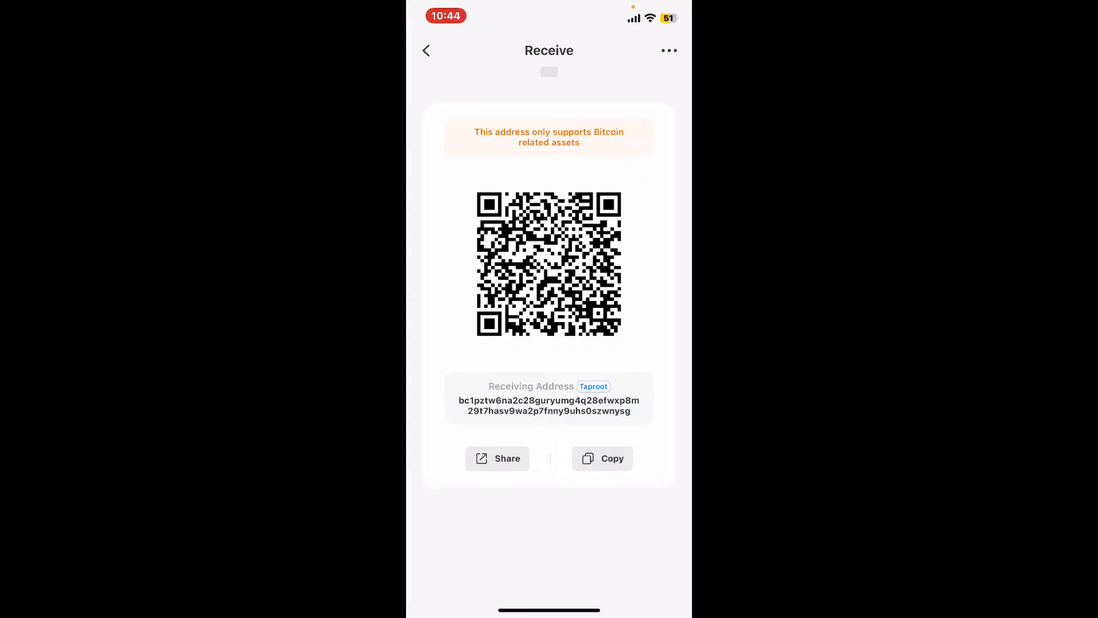
{"action": "left_click", "coordinate": [601, 458]}
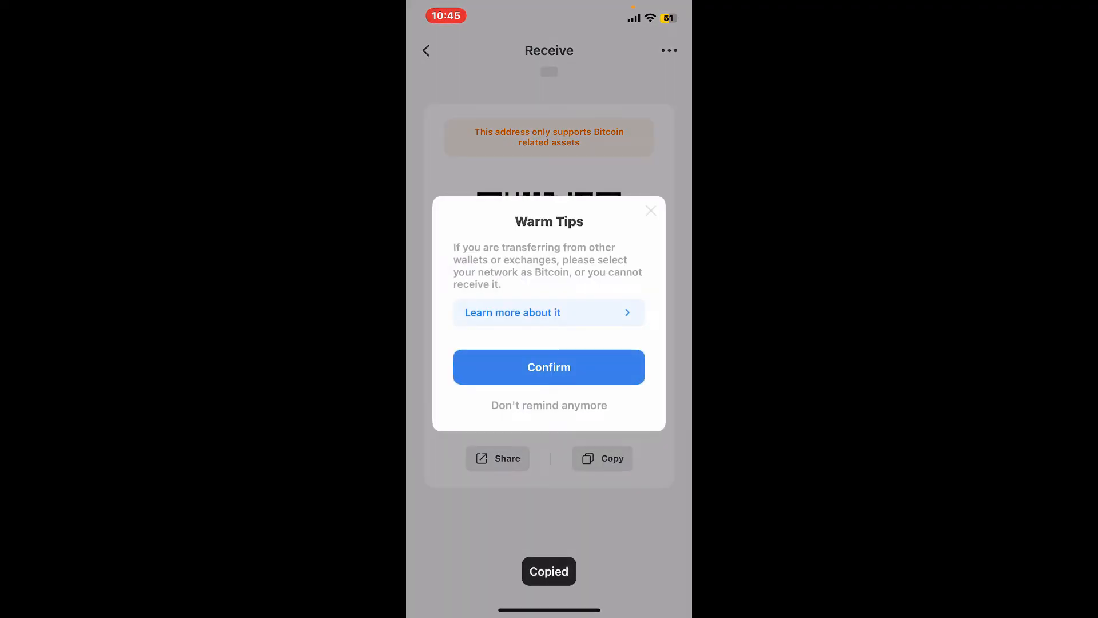
{"action": "left_click", "coordinate": [549, 366]}
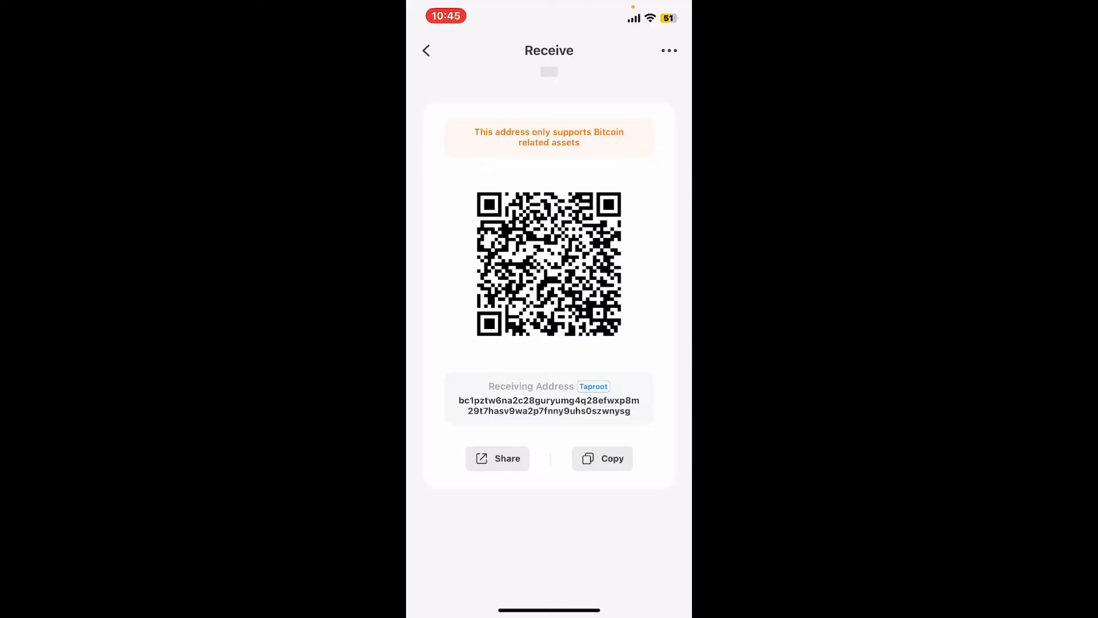
{"action": "left_click", "coordinate": [426, 50]}
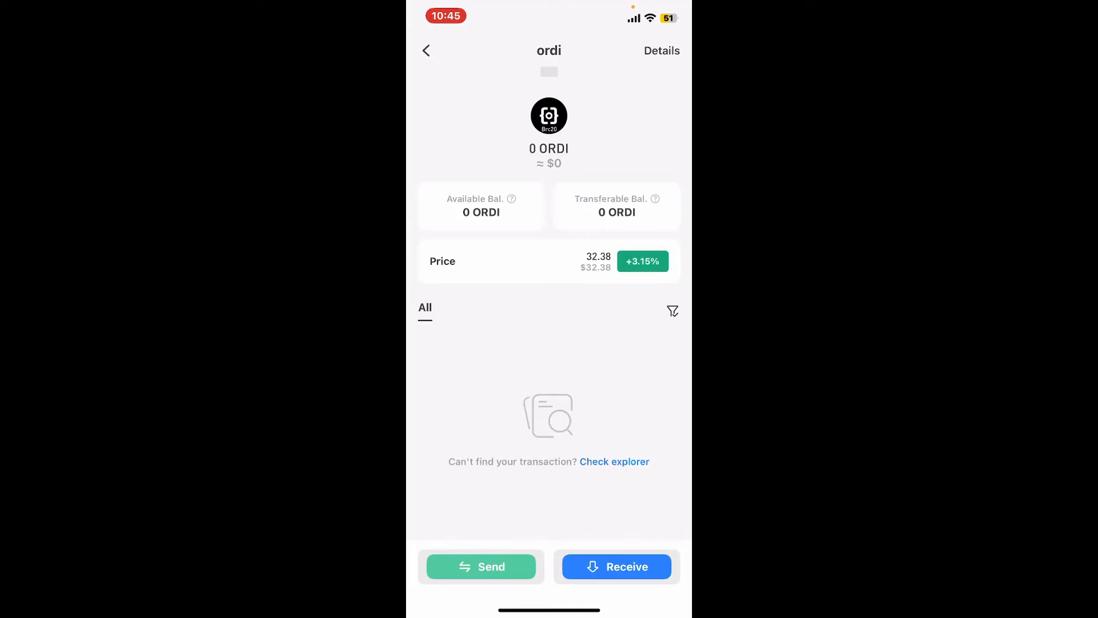
- Show the ORDI token's receive screen with its Bitcoin Taproot address and QR code
{"action": "left_click", "coordinate": [617, 566]}
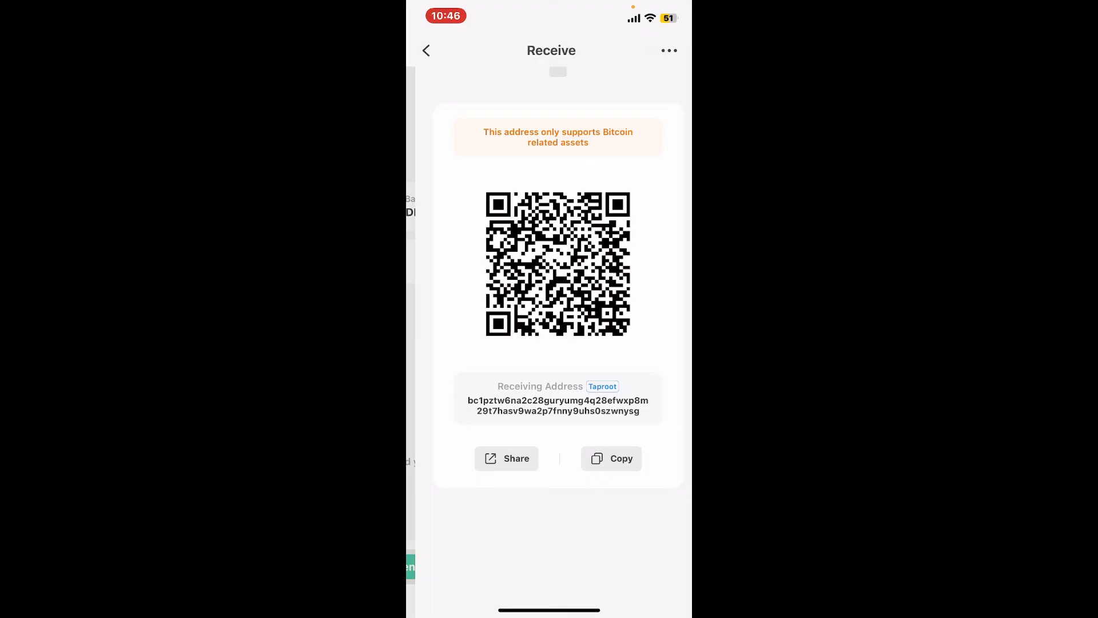